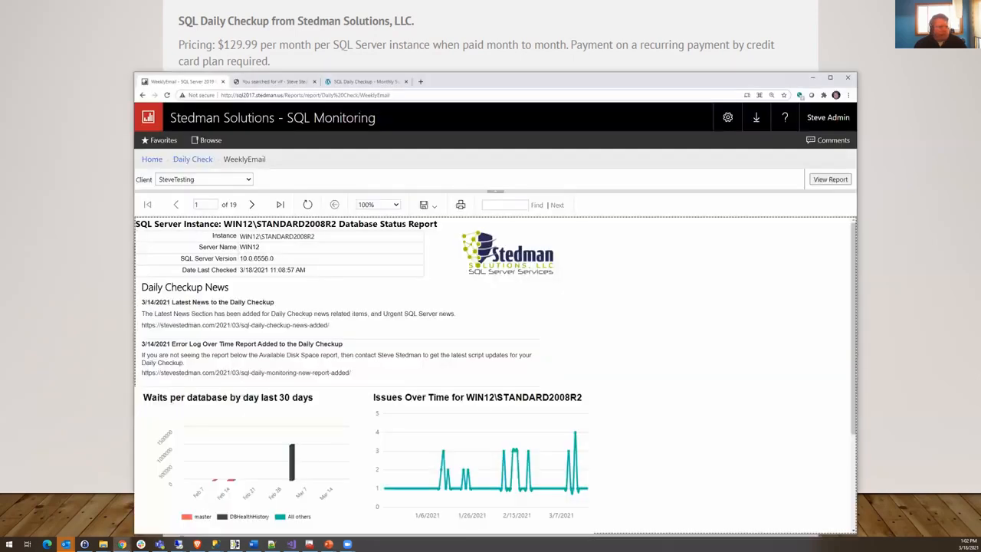
{"action": "mouse_move", "coordinate": [605, 313]}
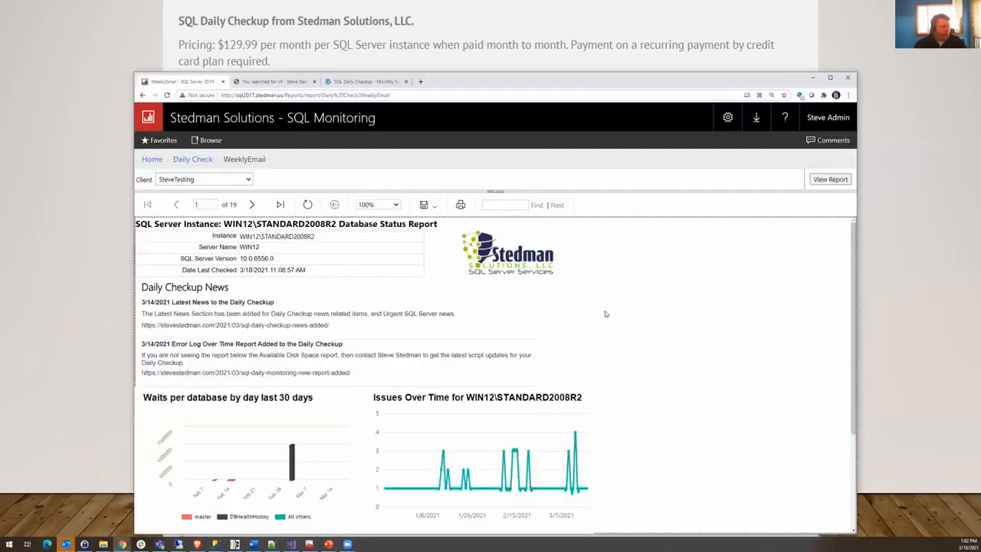
- Advance the daily checkup report to page 2, the Error Log Over Time chart
{"action": "scroll", "scroll_direction": "down", "scroll_amount": 3}
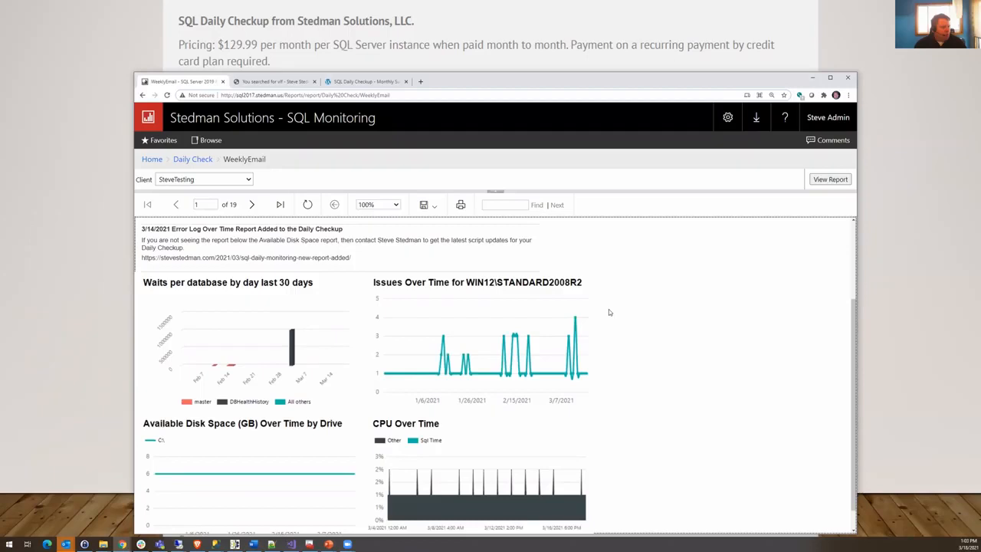
{"action": "scroll", "scroll_direction": "up", "scroll_amount": 3}
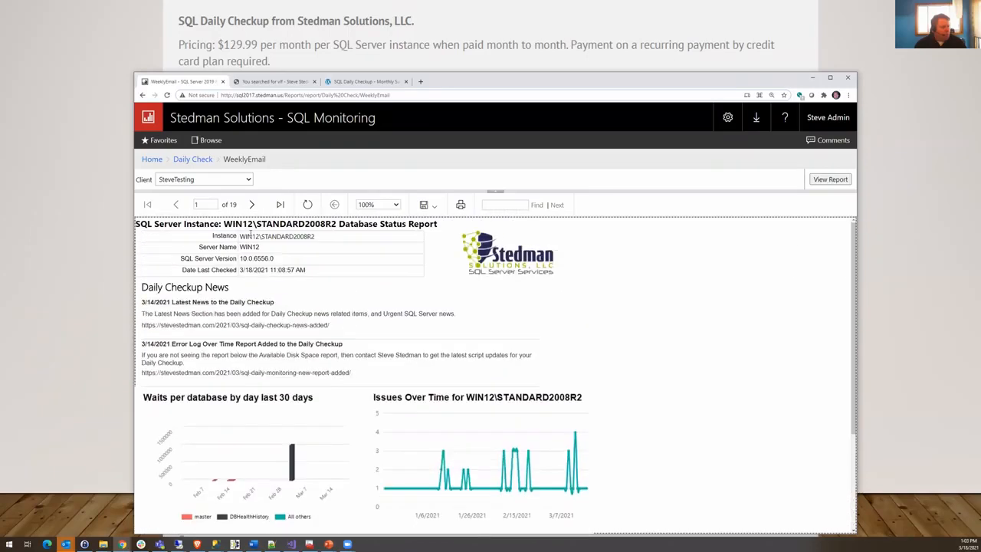
{"action": "left_click", "coordinate": [251, 203]}
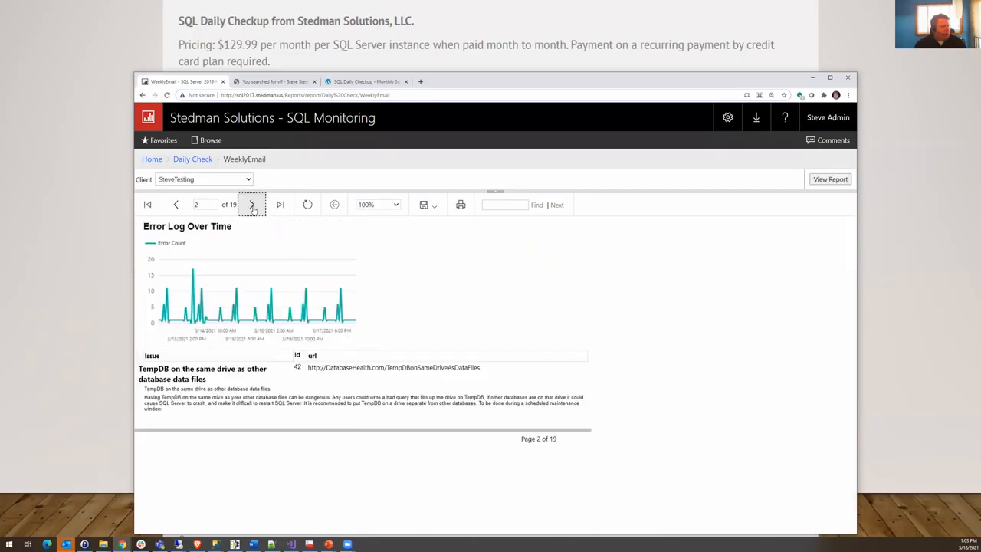
- Leave the monitoring report for SSMS with the Maintenance Plan Wizard on its welcome page
{"action": "left_click", "coordinate": [252, 205]}
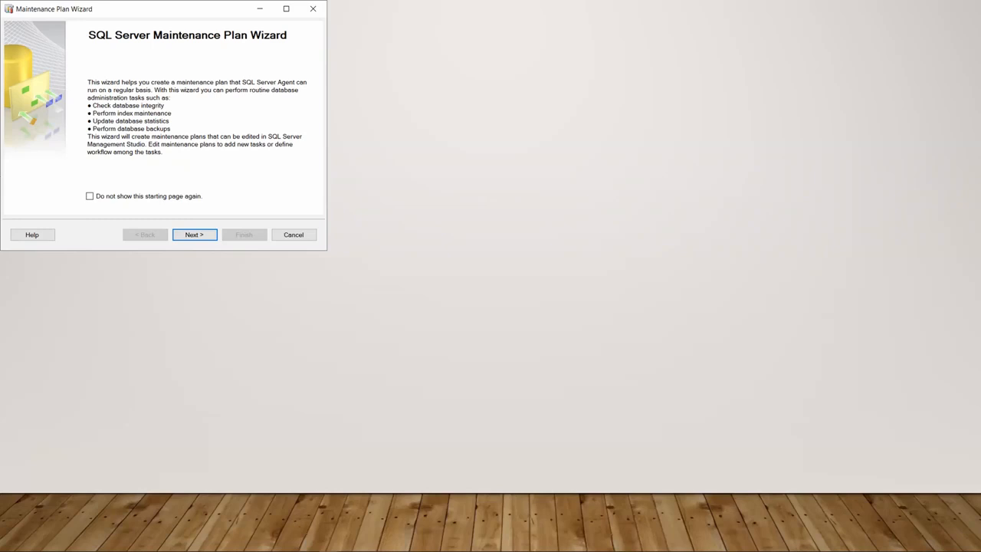
- Pass the welcome and Select Plan Properties pages, keeping Shrink Database ticked, to reach Define Shrink Database Task
{"action": "left_click", "coordinate": [193, 234]}
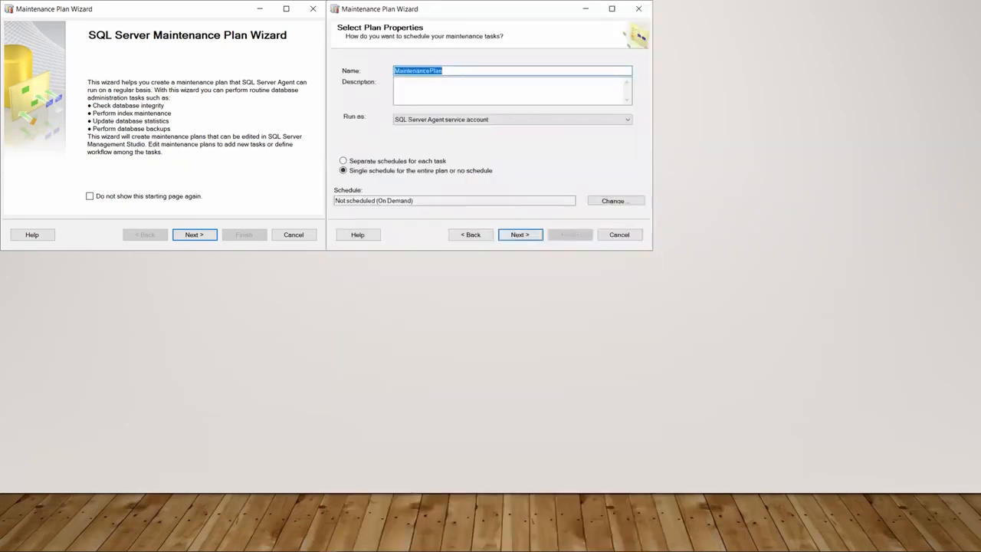
{"action": "left_click", "coordinate": [519, 235]}
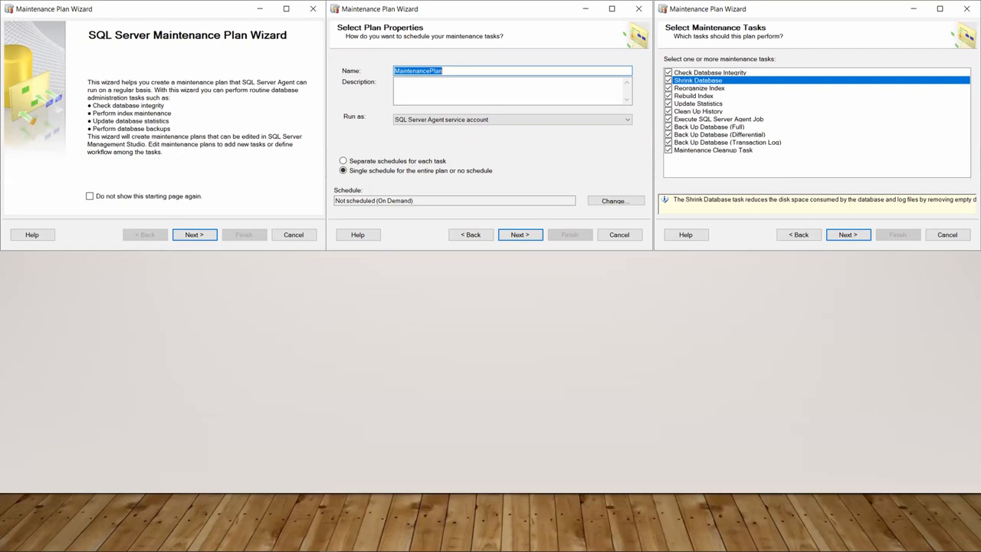
{"action": "mouse_move", "coordinate": [787, 117]}
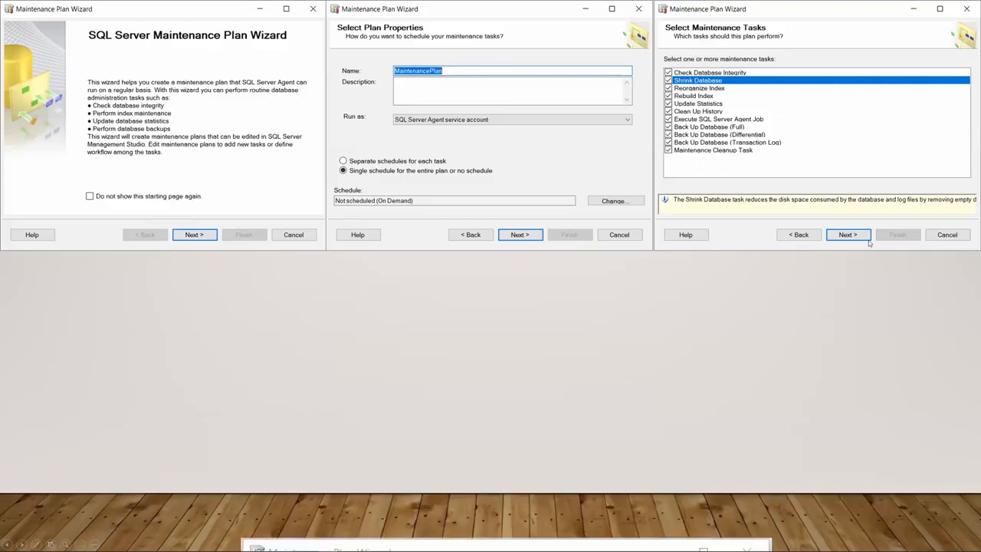
{"action": "left_click", "coordinate": [567, 193]}
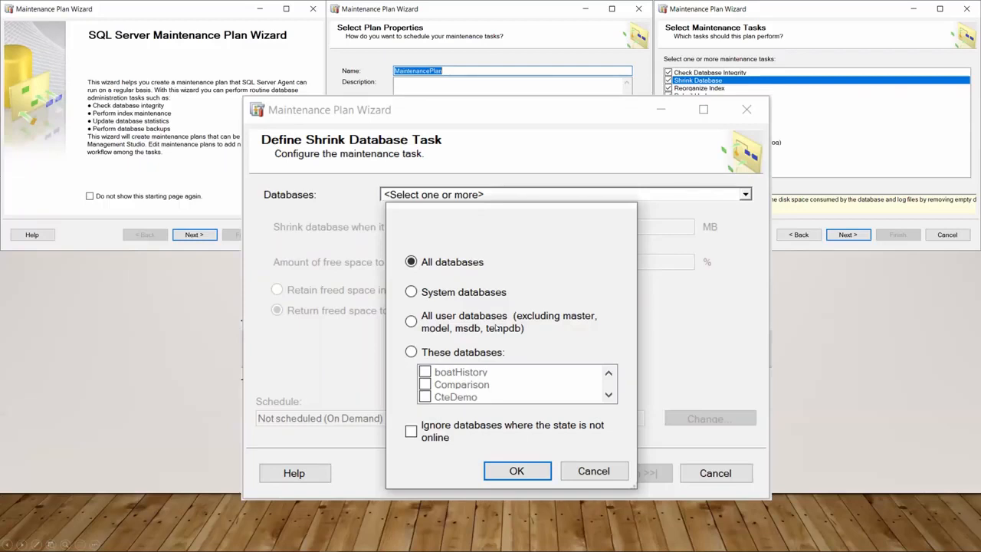
{"action": "mouse_move", "coordinate": [495, 328]}
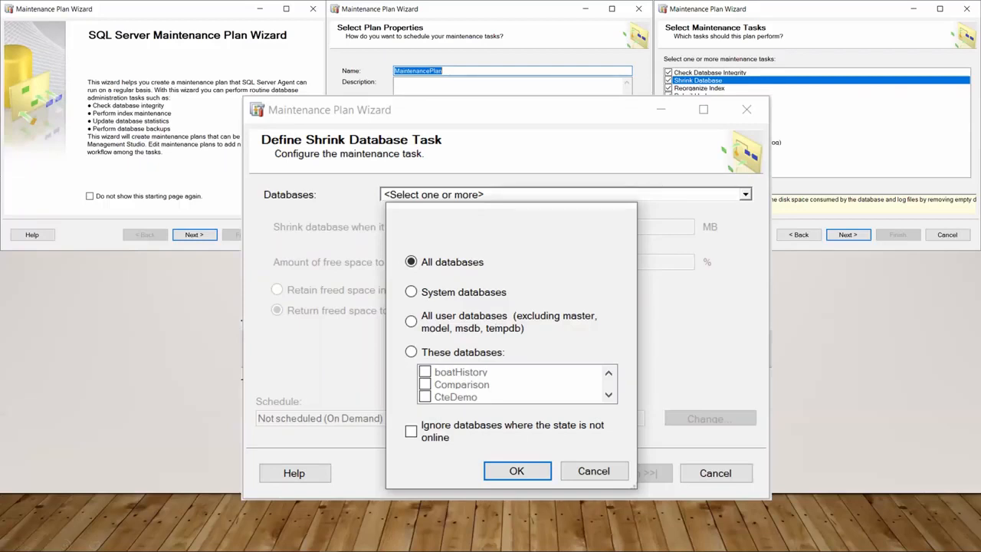